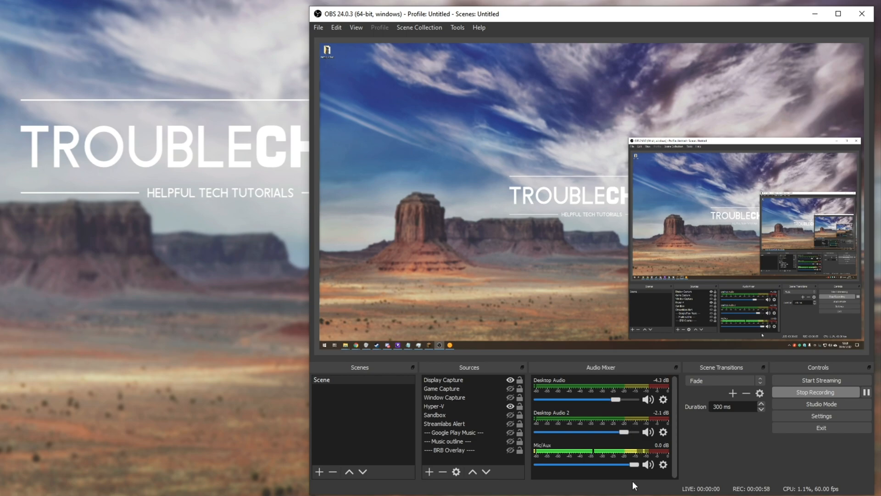
mouse_move(709, 414)
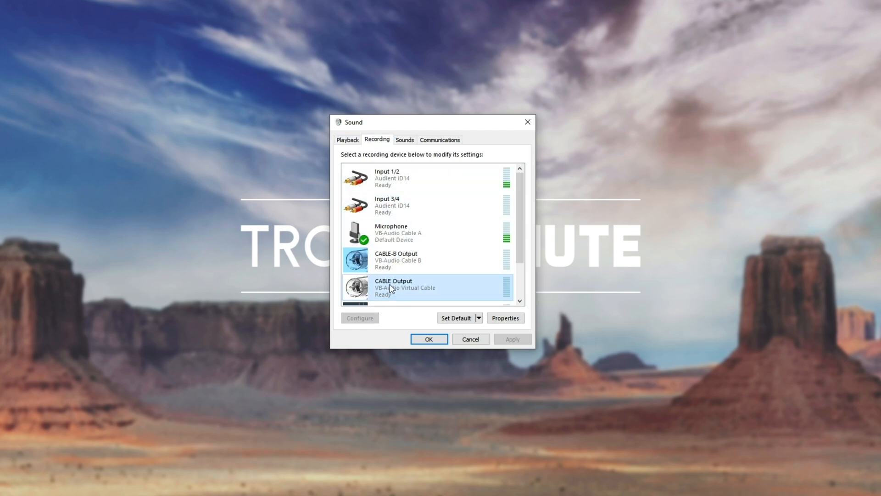
Select the Audient iD14 Input 1/2 device in the Windows Sound recording list.
click(427, 177)
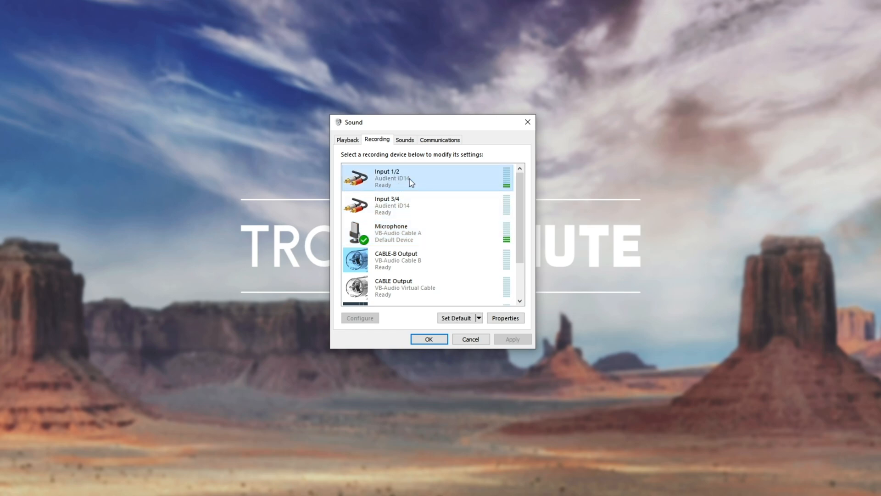
click(347, 139)
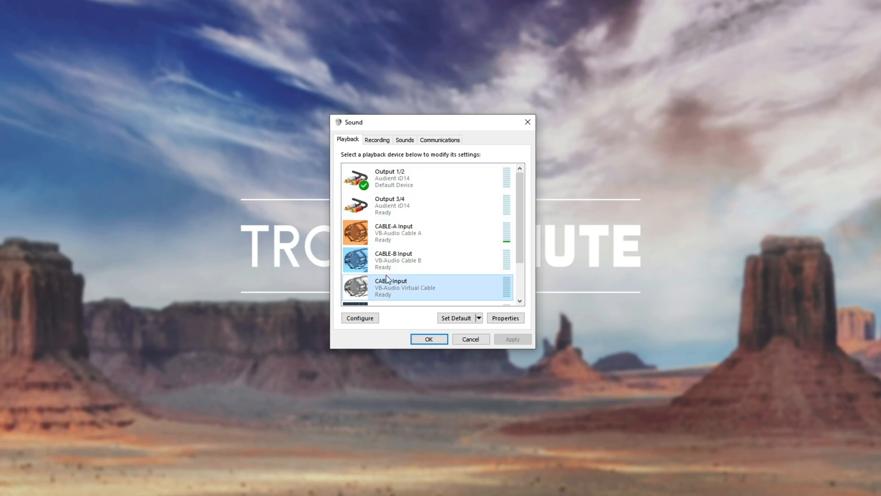
click(376, 139)
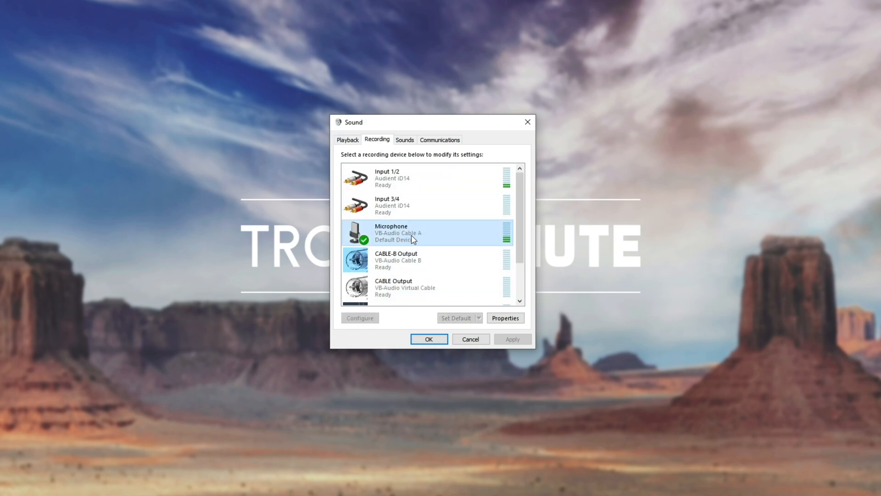